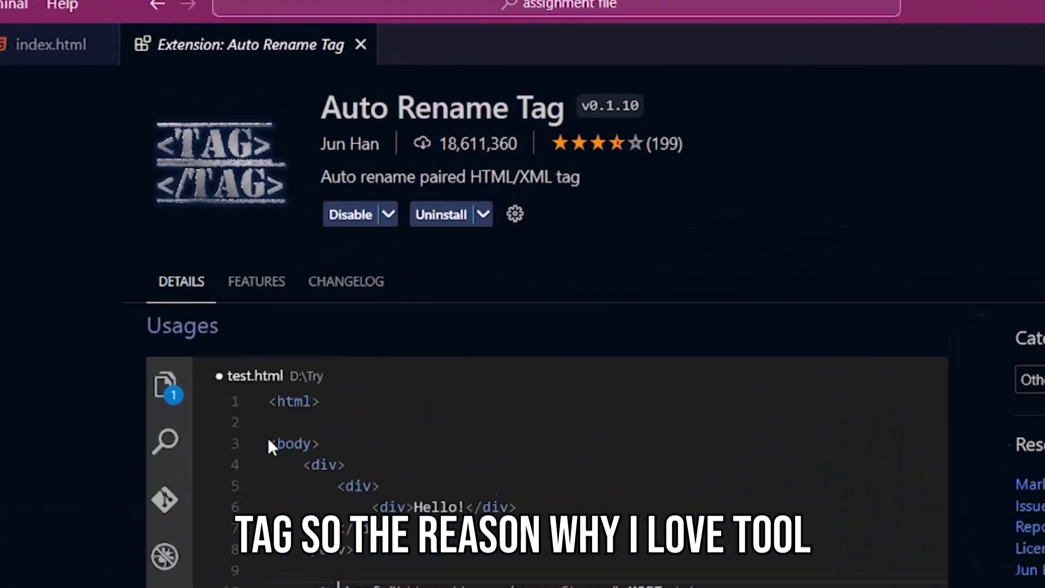
# - Delete and retype the 'e' so line 11's span reads 'Sample text' again
pyautogui.click(52, 45)
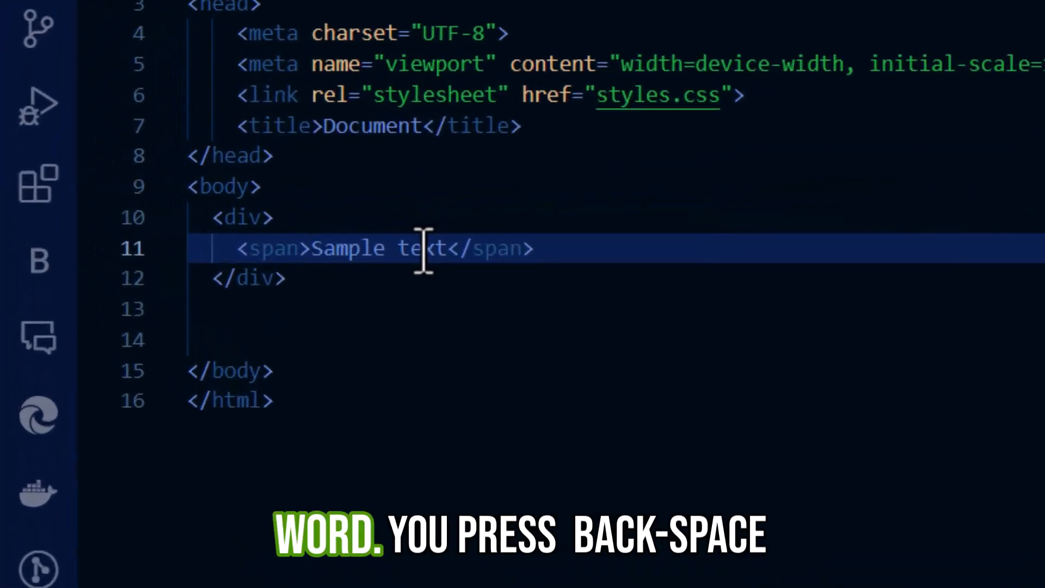
pyautogui.press('Backspace')
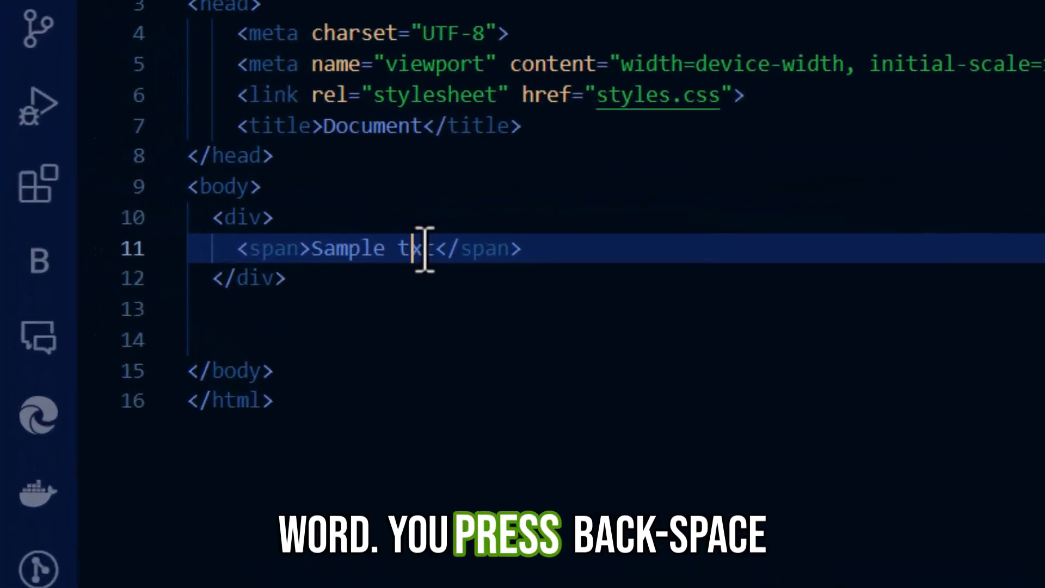
pyautogui.press('backspace')
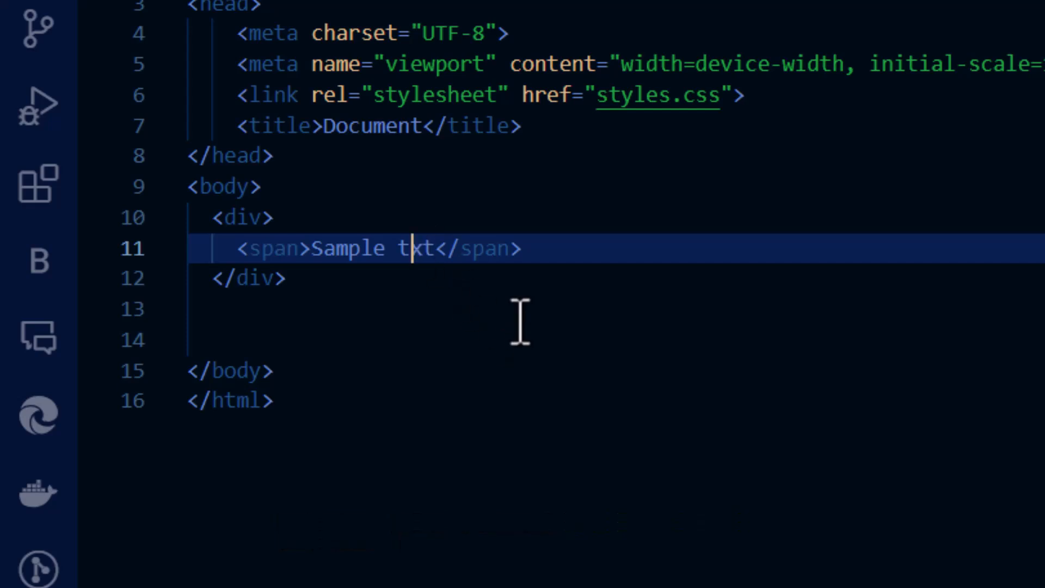
pyautogui.moveTo(613, 329)
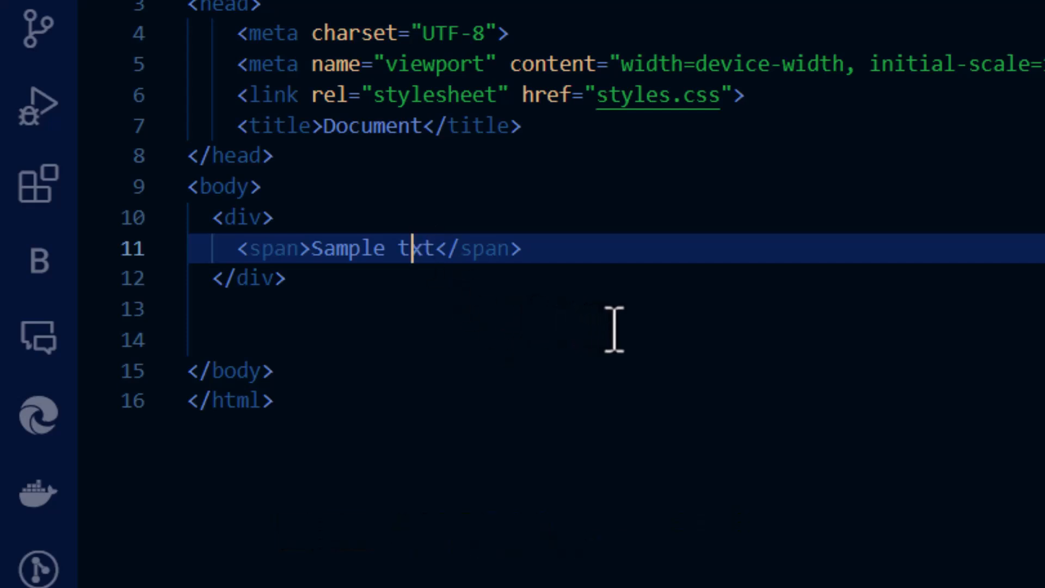
pyautogui.write('e')
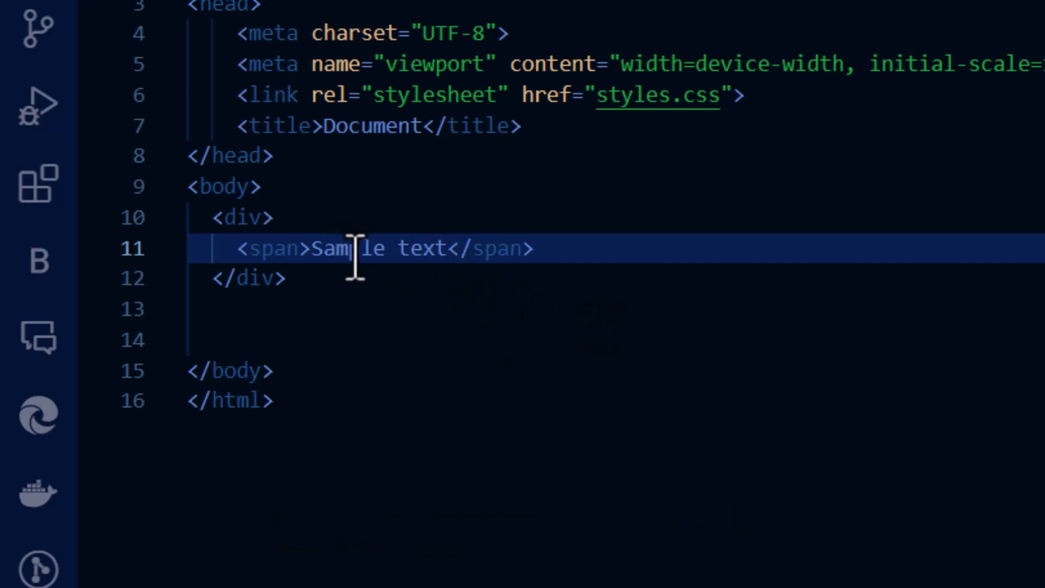
pyautogui.press('Backspace')
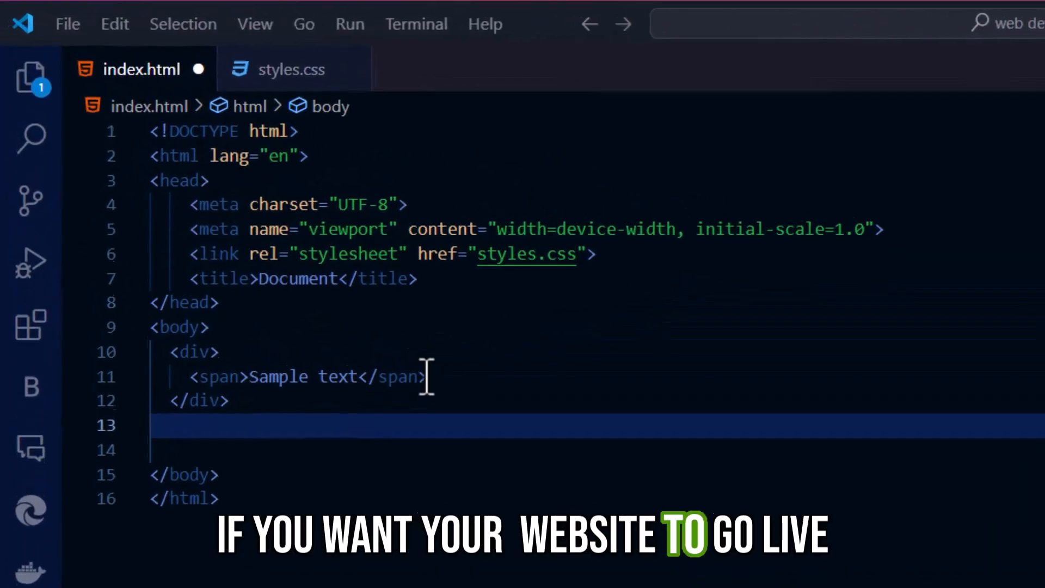
# - Start Live Server and scroll the Kevin portfolio page to its About Me section
pyautogui.click(287, 72)
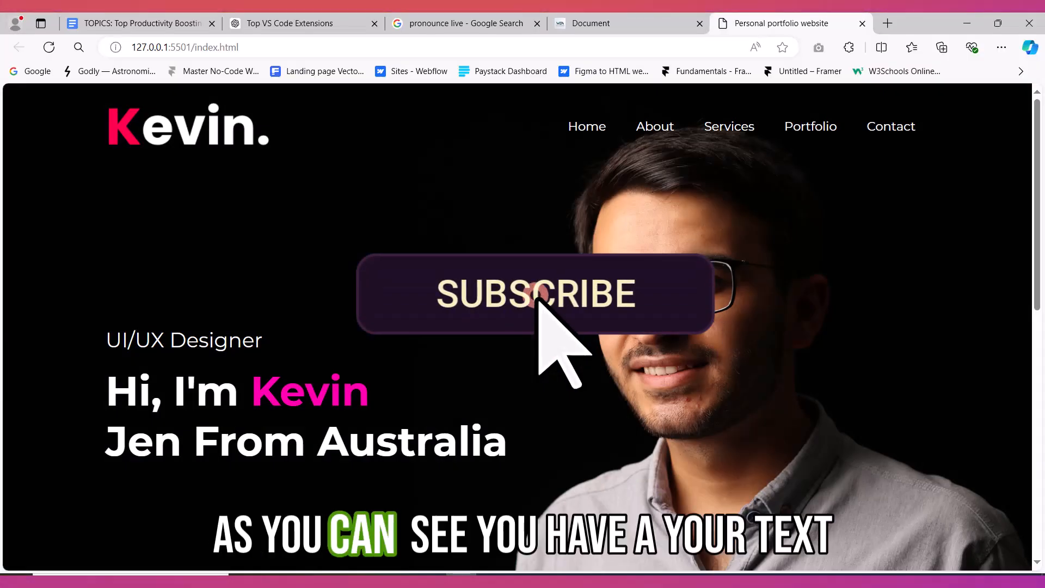
pyautogui.scroll(-3)
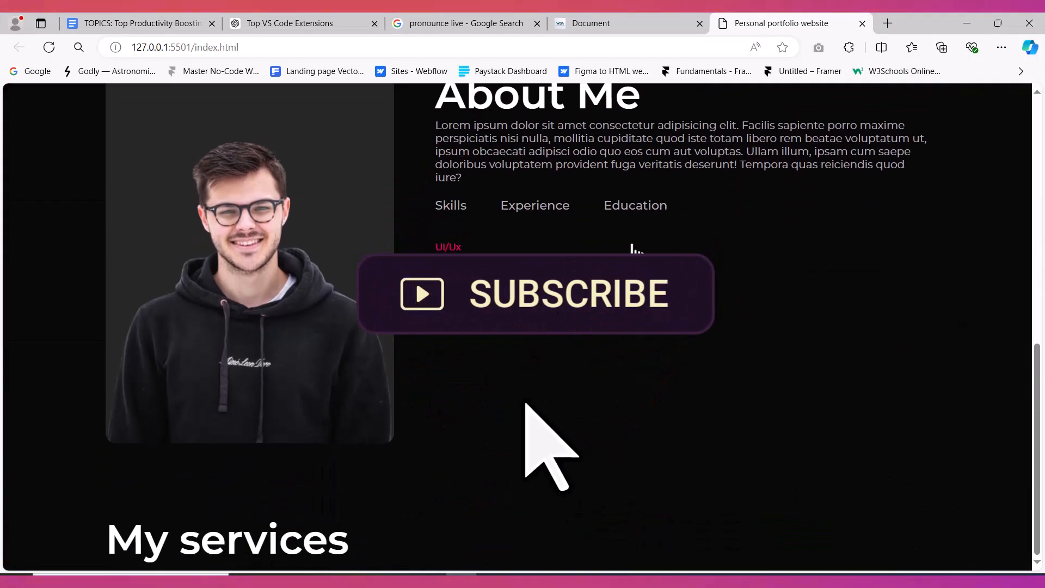